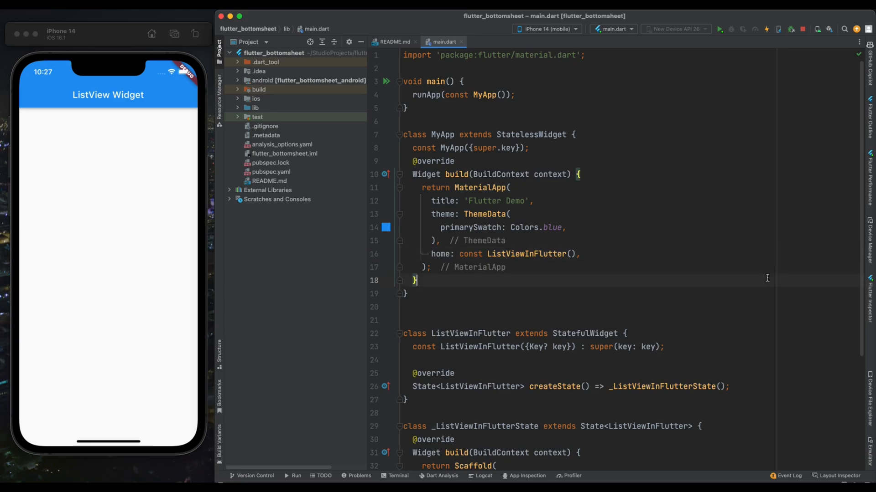
pyautogui.moveTo(799, 280)
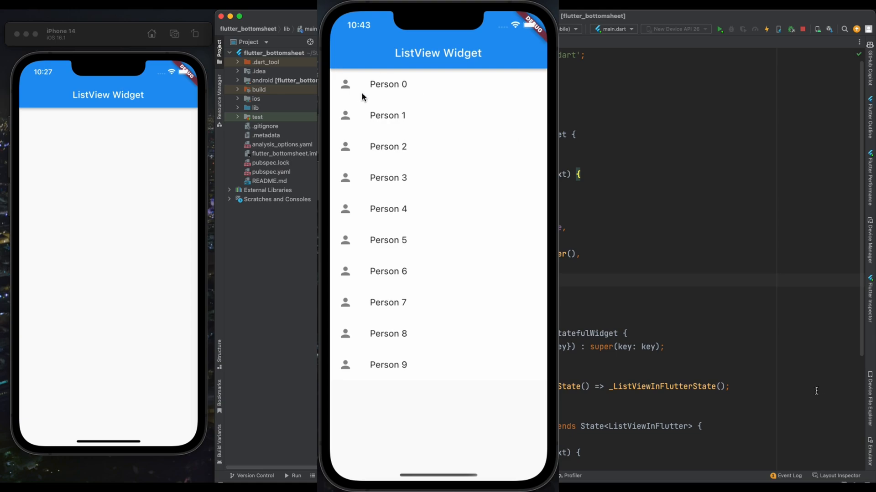
# Set the body to a ListView holding one ListTile with 6-point padding, person icon and 'User 1' title
pyautogui.click(387, 84)
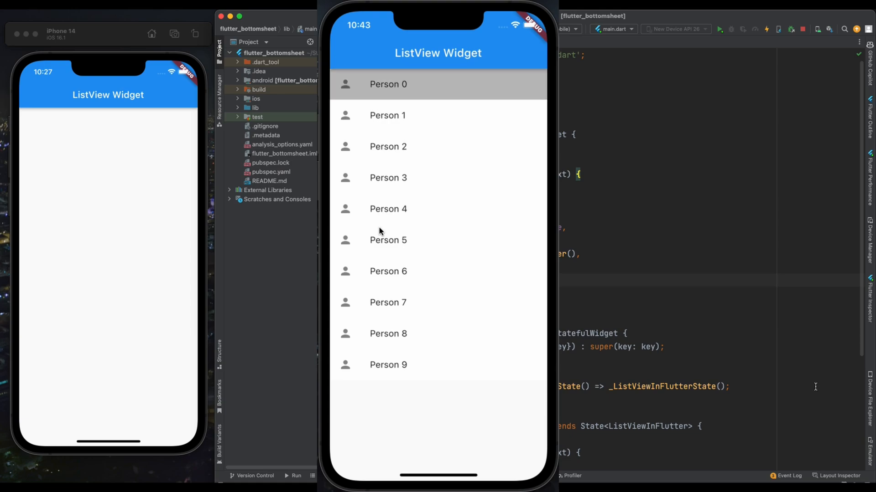
pyautogui.click(387, 147)
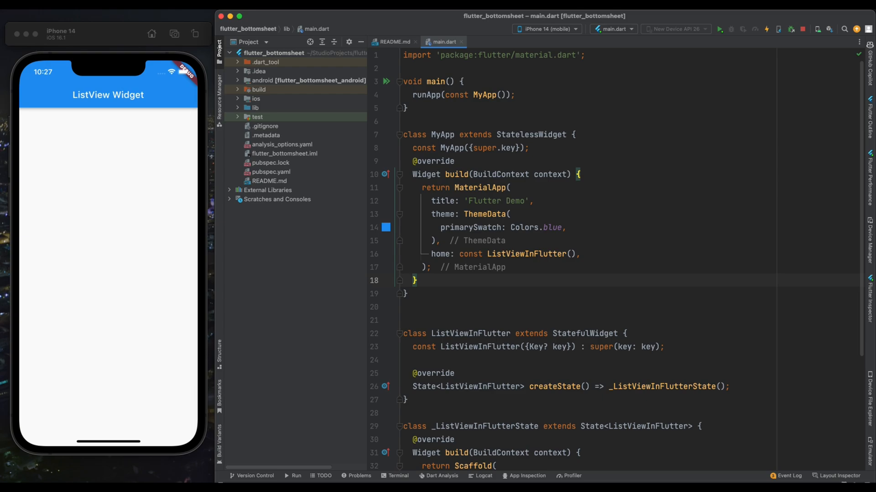
pyautogui.doubleClick(470, 333)
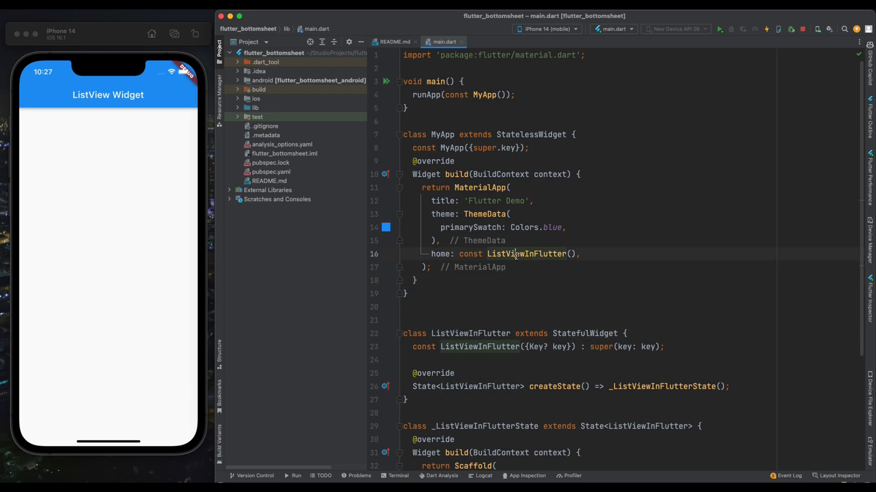
pyautogui.scroll(-3)
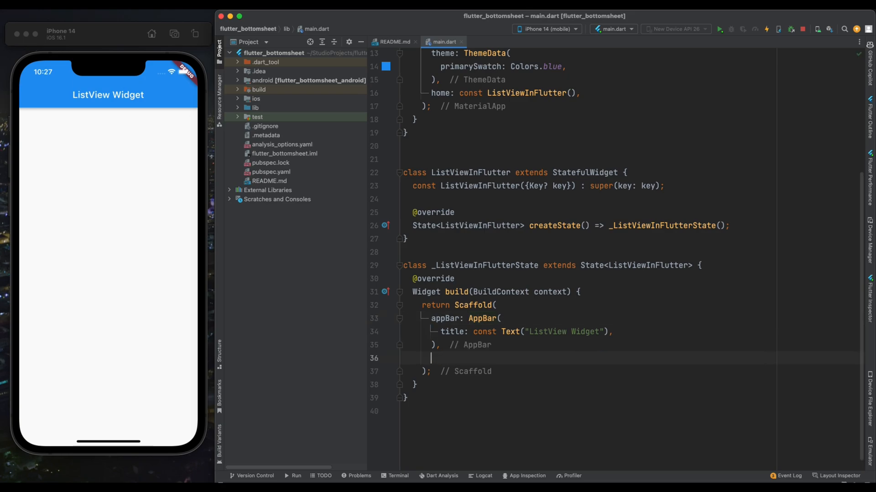
pyautogui.write('body:')
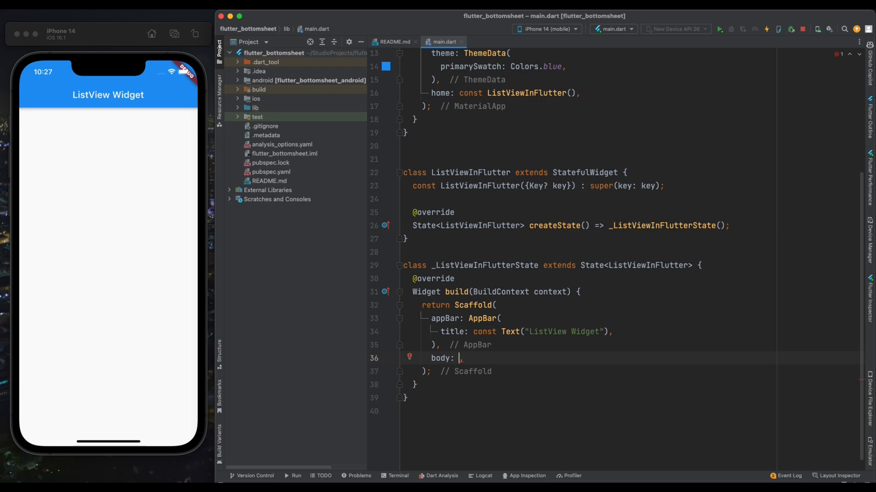
pyautogui.write('ListView')
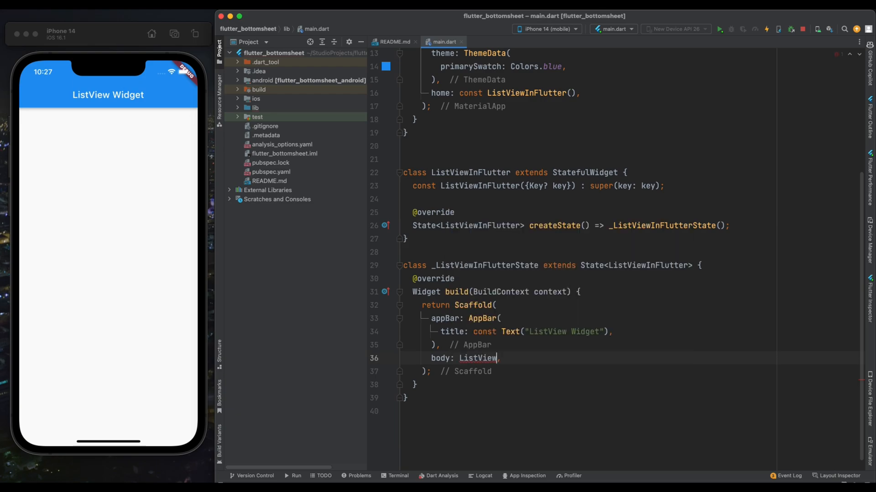
pyautogui.write('(')
pyautogui.write('children: [')
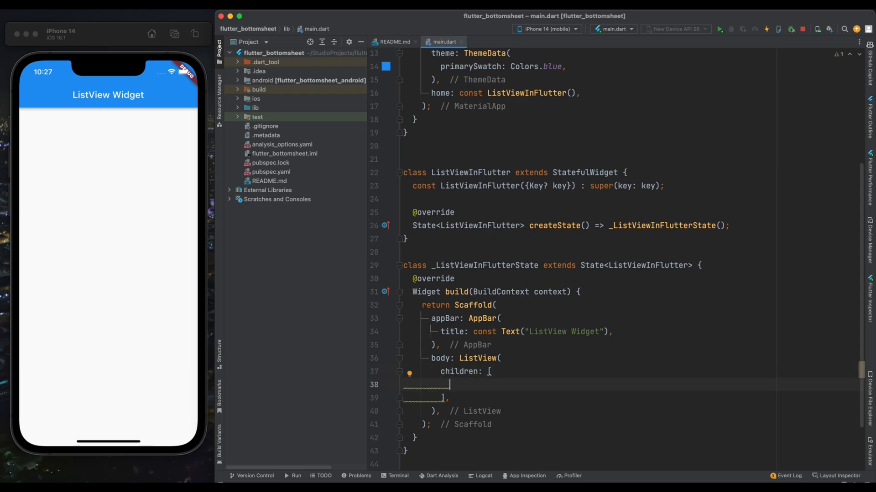
pyautogui.write('ListTile(')
pyautogui.write('leading: ,')
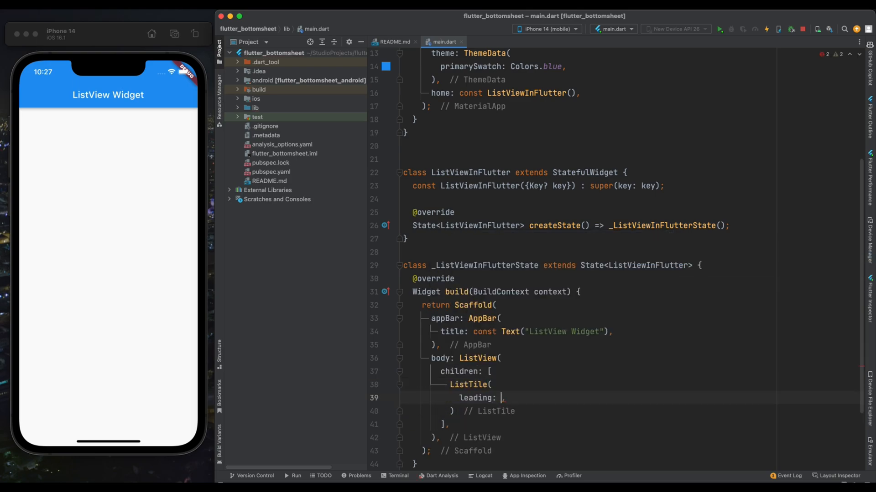
pyautogui.write('Icon.')
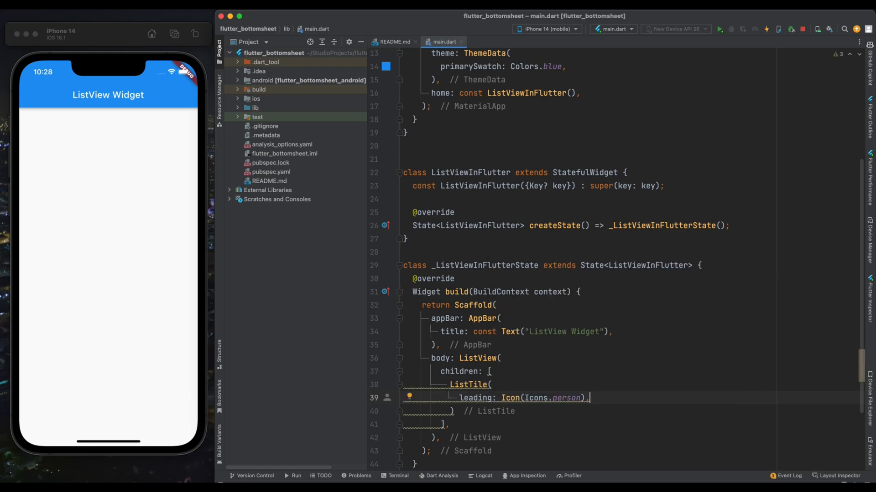
pyautogui.write('contentPadding: ,')
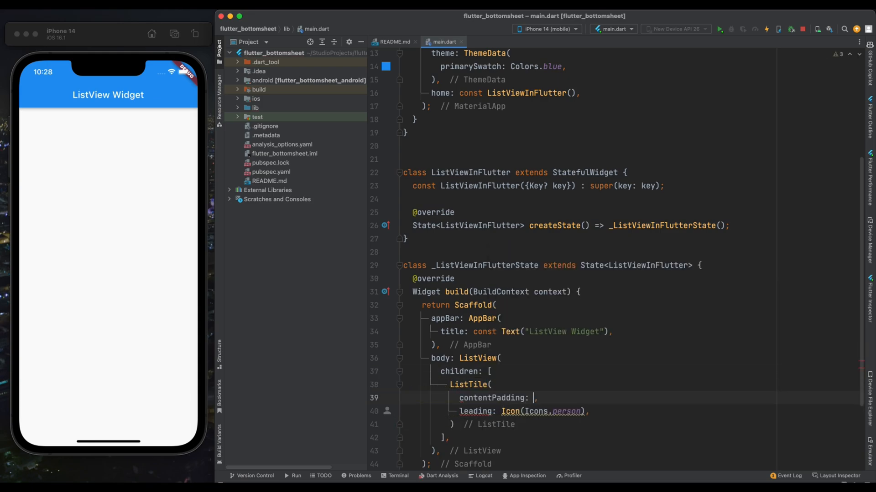
pyautogui.write('EdgeInsets.all(6')
pyautogui.write('title: Text("User 1"),')
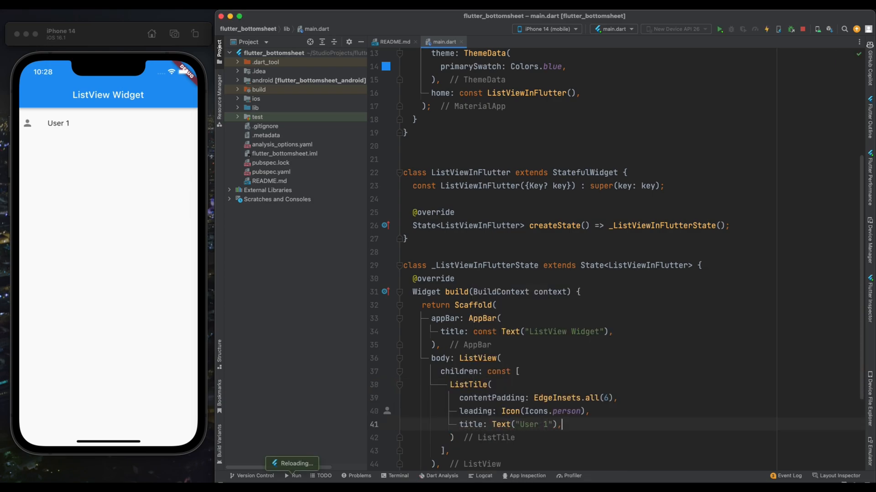
# Give the User 1 tile Colors.grey.shade200, remove const from the children list, and hot reload
pyautogui.write('li')
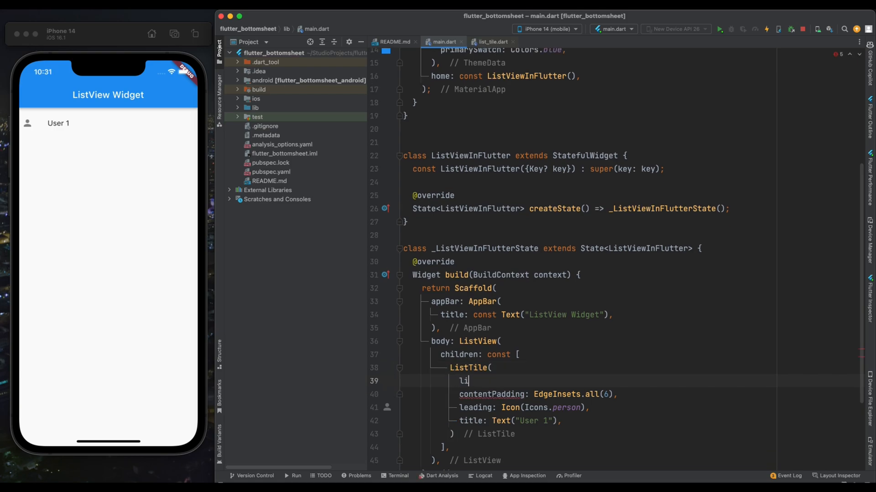
pyautogui.write('t')
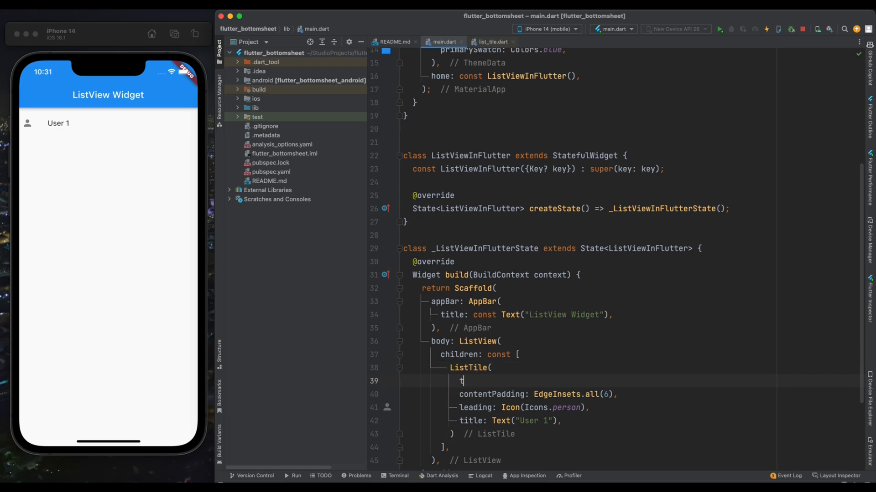
pyautogui.write('ileColor: Colors.,')
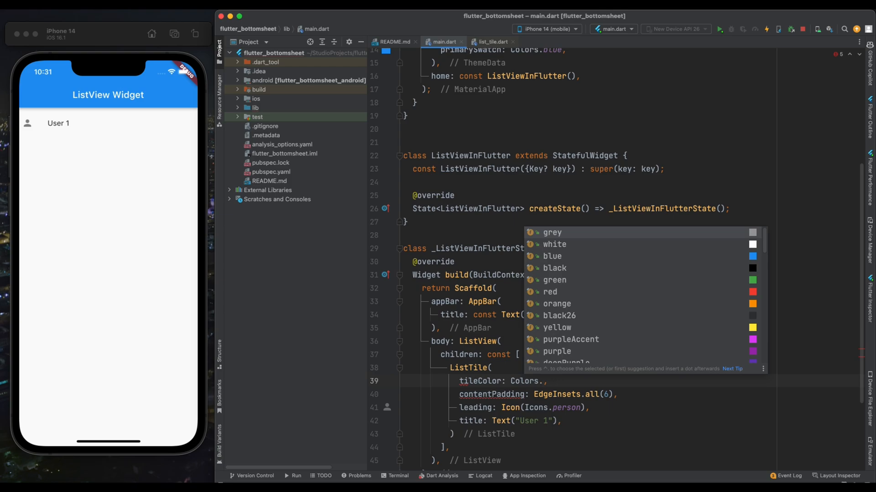
pyautogui.write('grey.shade200')
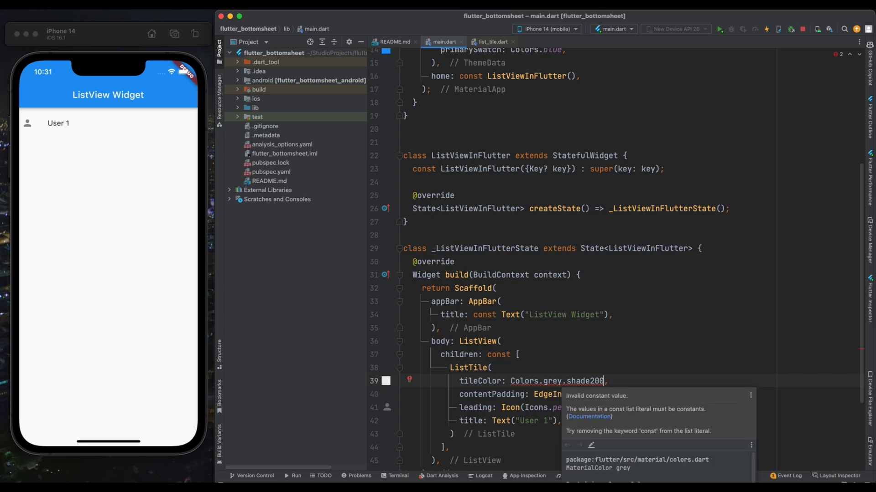
pyautogui.doubleClick(499, 354)
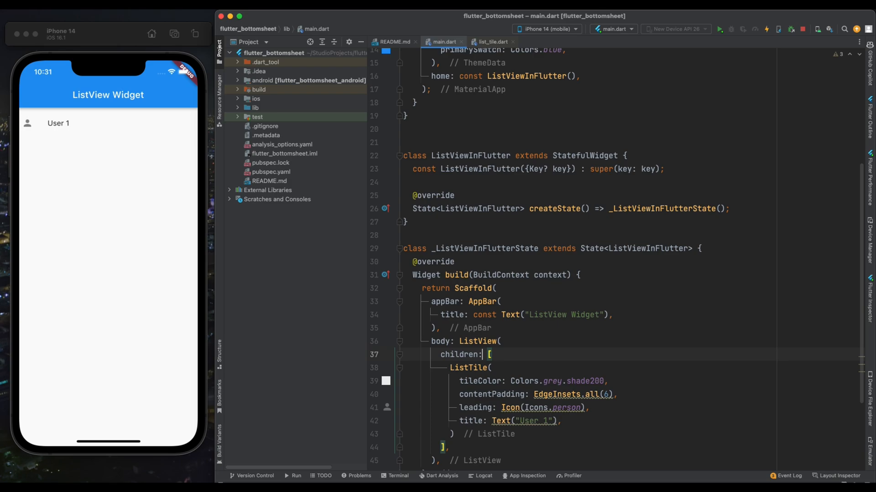
pyautogui.click(766, 29)
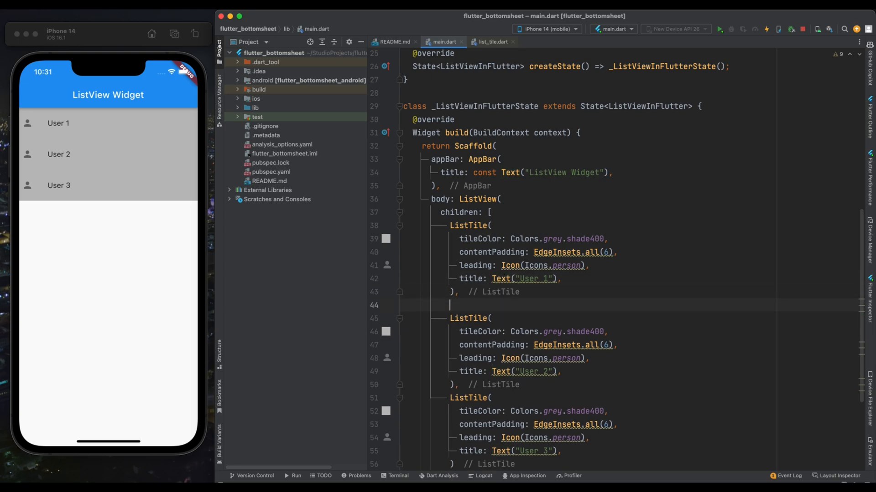
# Insert SizedBox(height: 10) gaps between the three User tiles
pyautogui.write('SizedBox(height: 10,),')
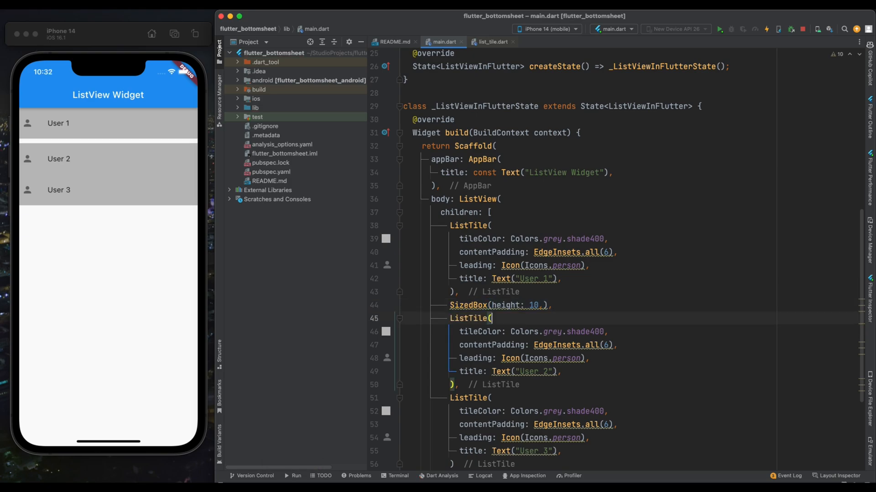
pyautogui.write('SizedBox(height: 10,),')
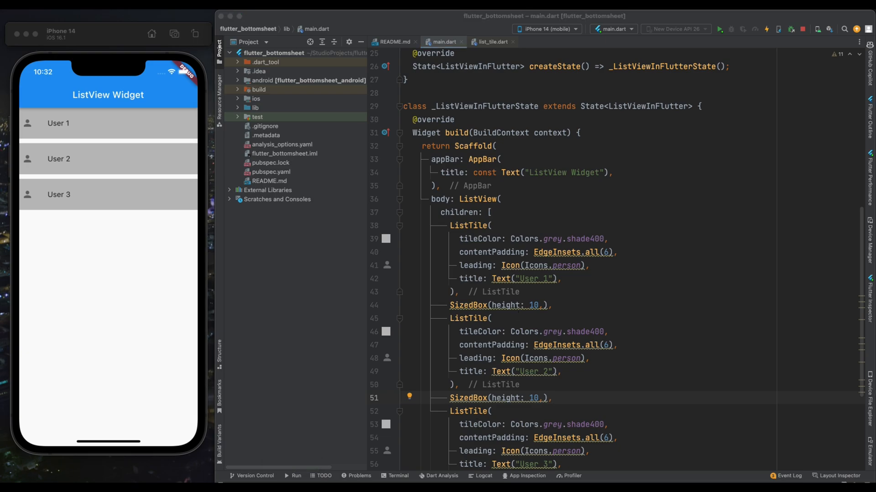
pyautogui.click(510, 226)
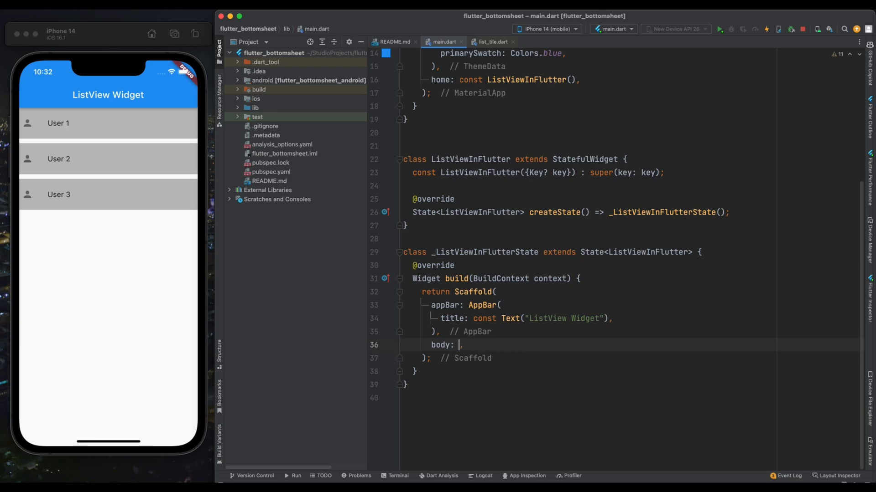
# Make the body a ListView.builder whose tiles show Icon(Icons.person) and Text('Person $index')
pyautogui.write('ListView.builder(')
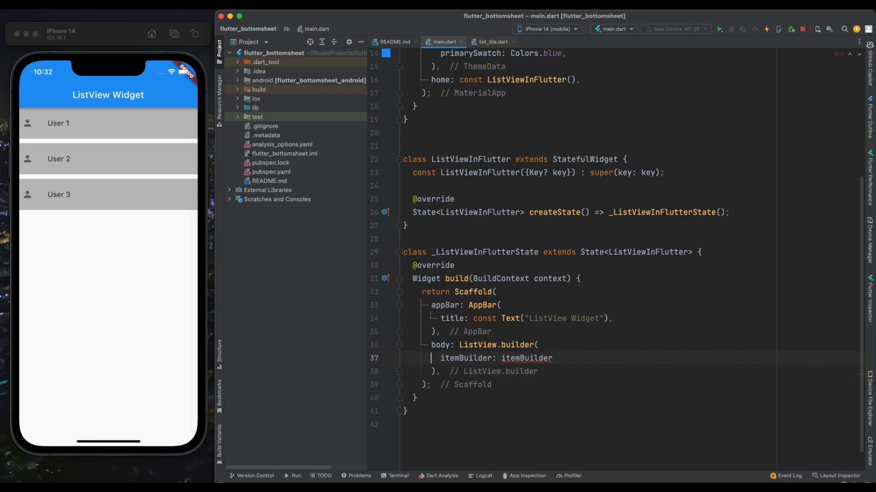
pyautogui.press('enter')
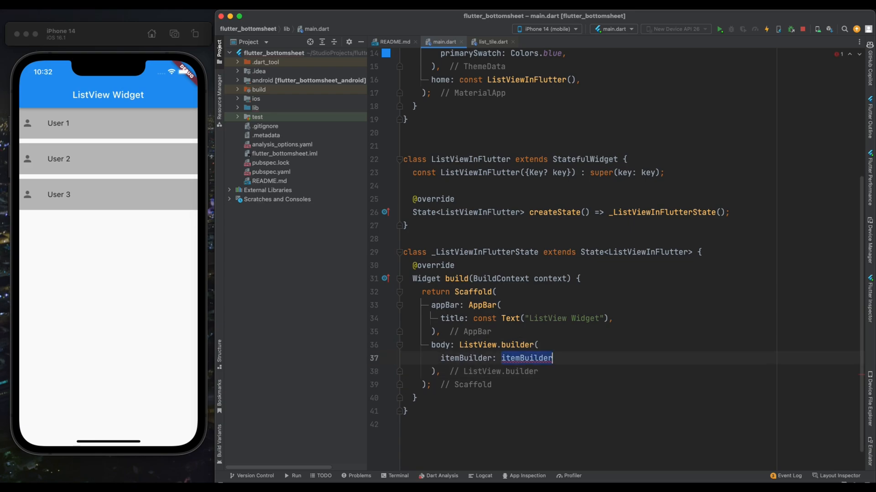
pyautogui.write('()')
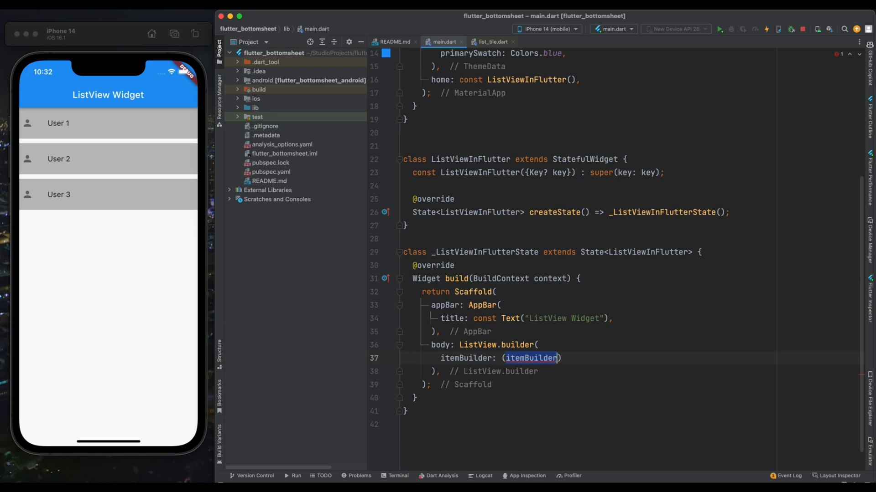
pyautogui.write('context')
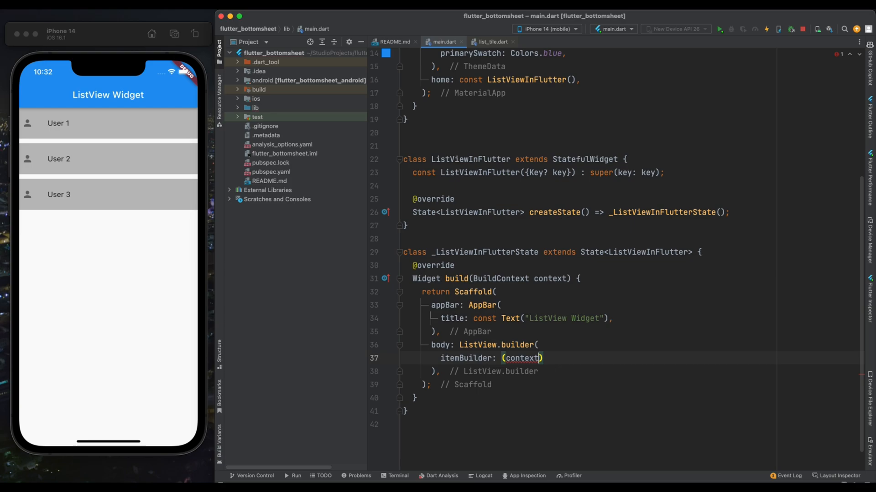
pyautogui.write(',')
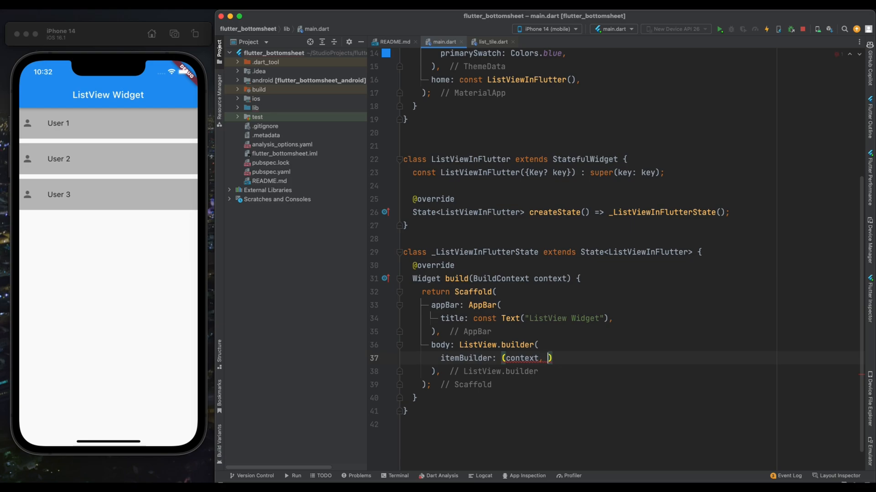
pyautogui.write('index')
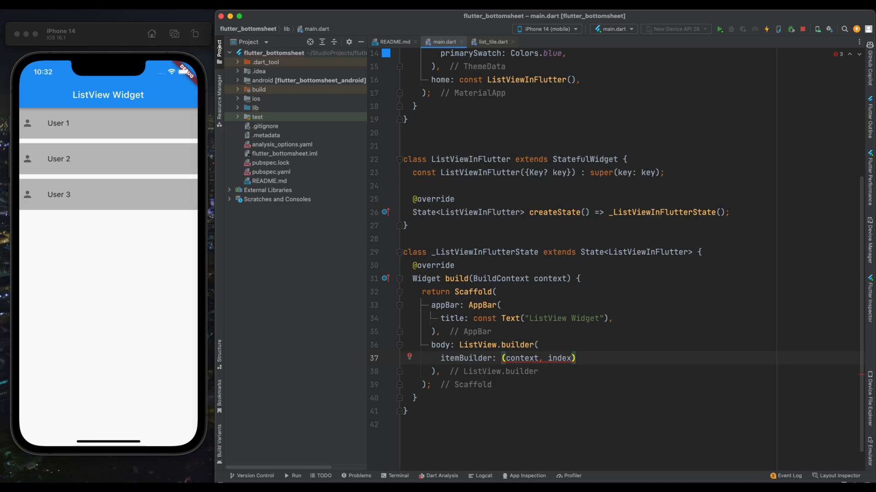
pyautogui.click(580, 358)
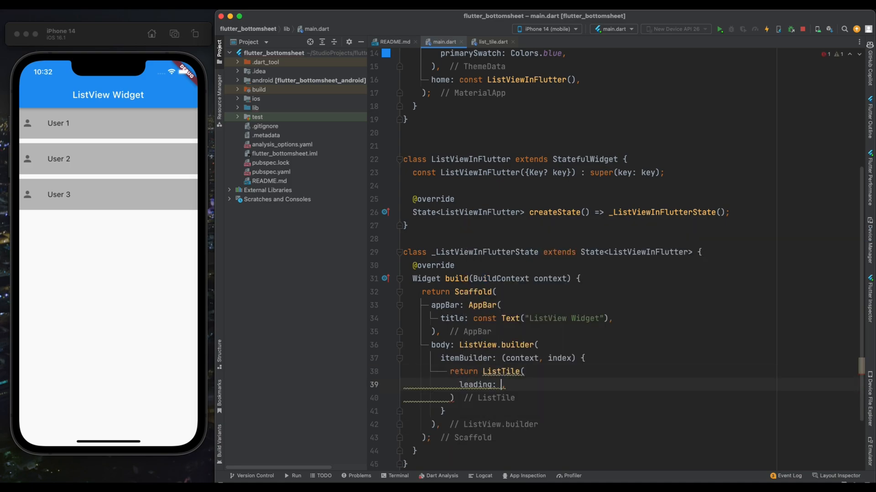
pyautogui.write('Icon(Icons.person)')
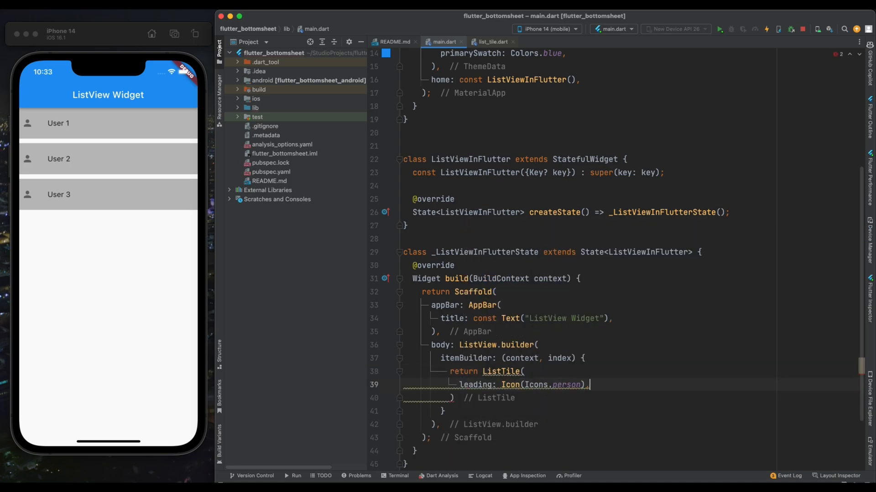
pyautogui.write('title: Text("Person $index"),')
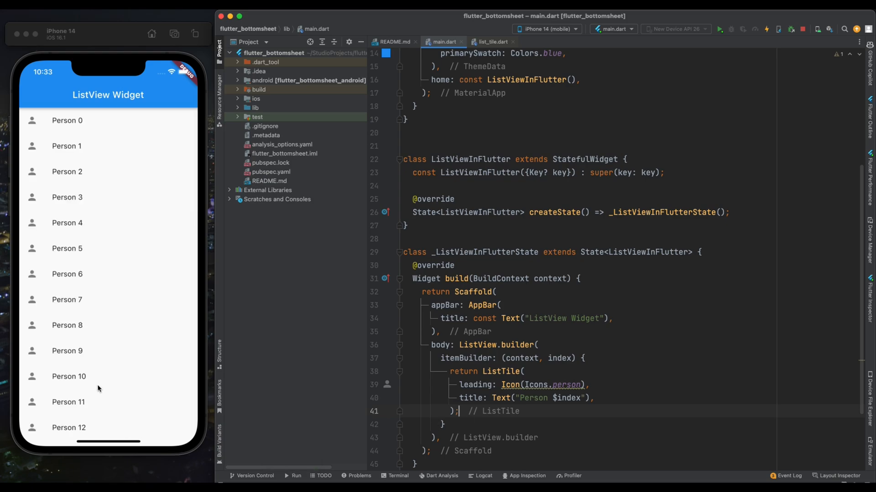
# Scroll the simulator list down to Person 744 to show it never ends
pyautogui.scroll(-3)
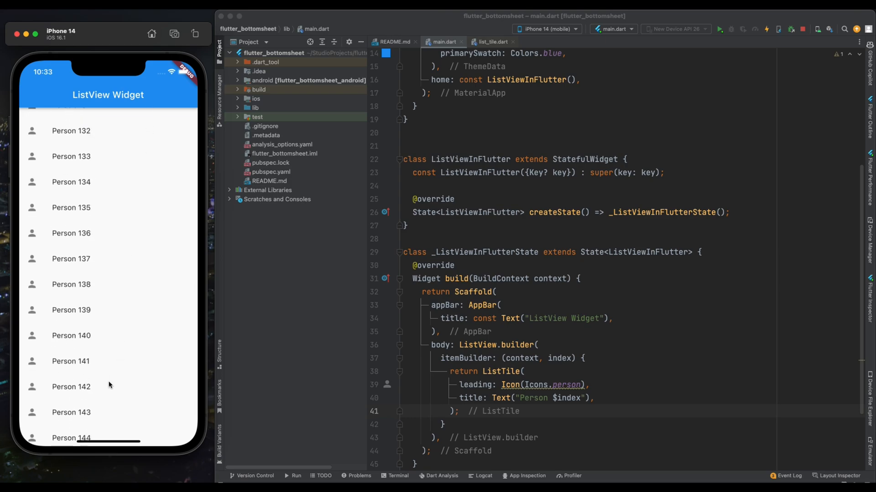
pyautogui.scroll(-3)
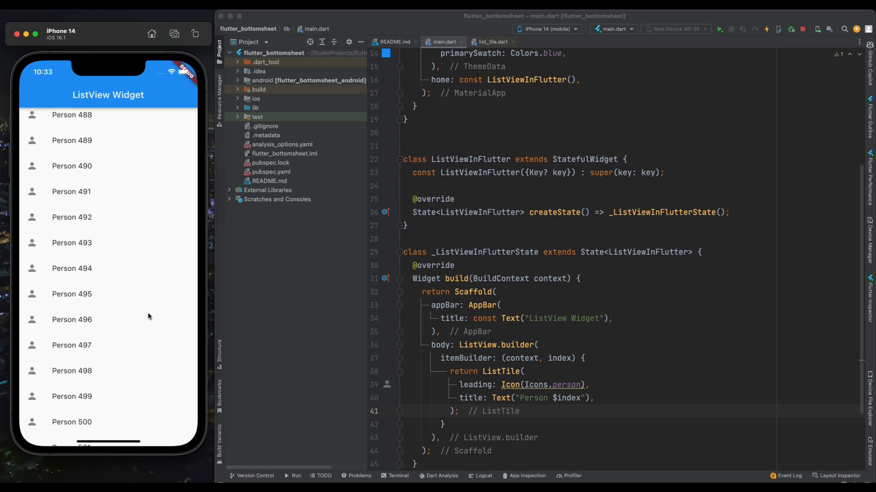
pyautogui.scroll(-3)
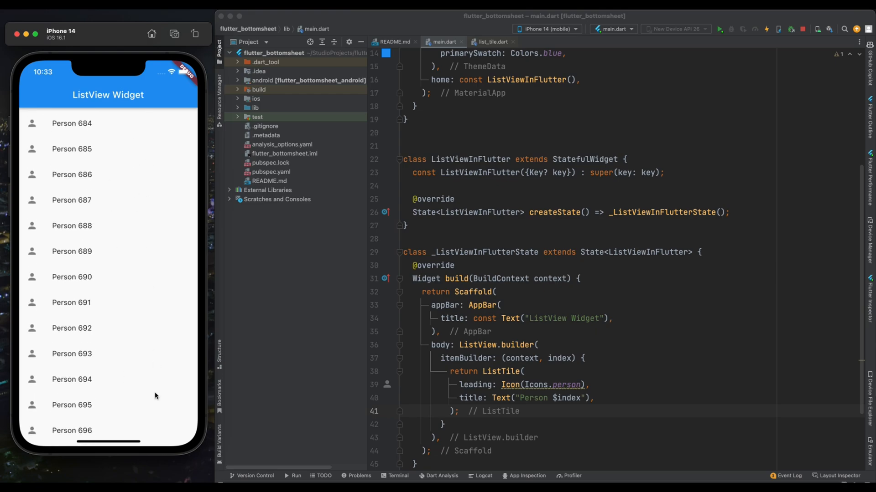
pyautogui.scroll(-3)
pyautogui.write('itemCount:')
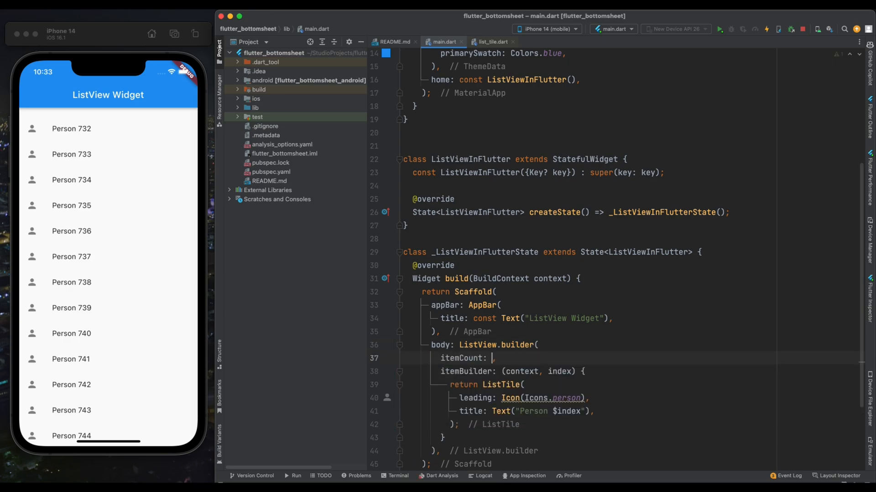
# Enter 10 as the ListView.builder itemCount value
pyautogui.write('10')
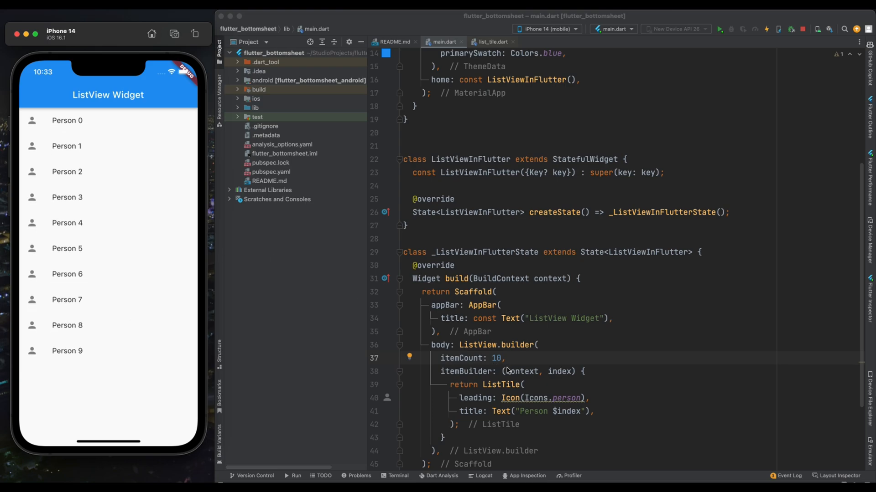
pyautogui.moveTo(438, 322)
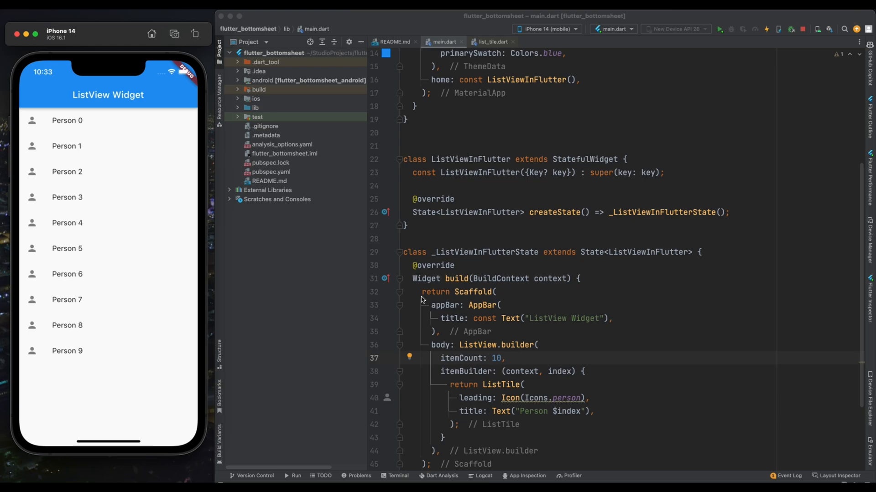
pyautogui.moveTo(333, 294)
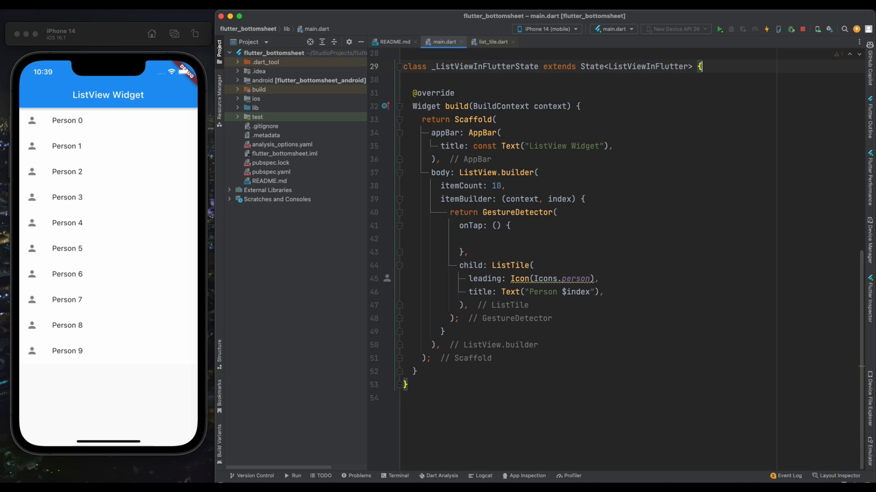
# Declare isSelected = List.generate(10, (index) => false) and toggle isSelected[index] inside setState on tap
pyautogui.press('enter')
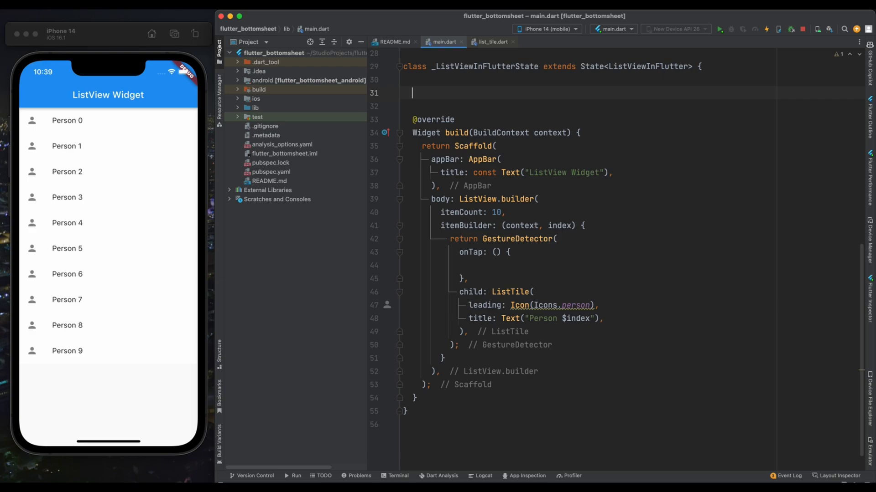
pyautogui.write('List<bool> isSelected = Li')
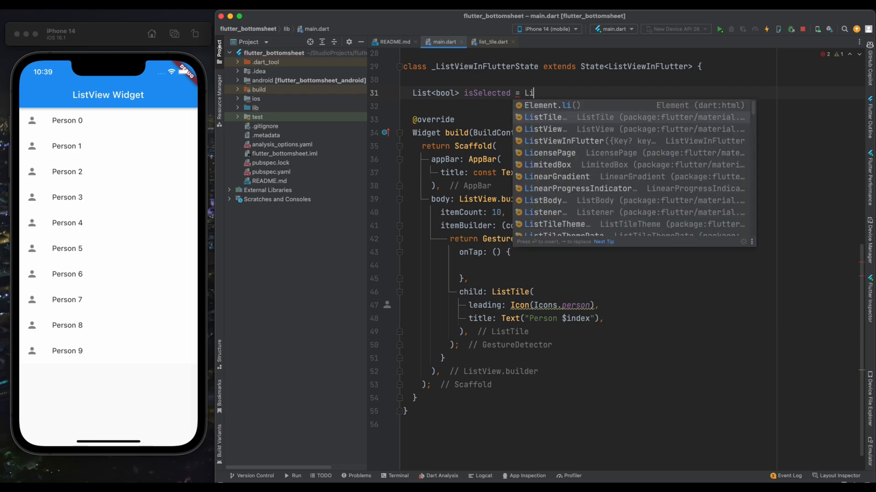
pyautogui.write('st.generate(10, (index) => null')
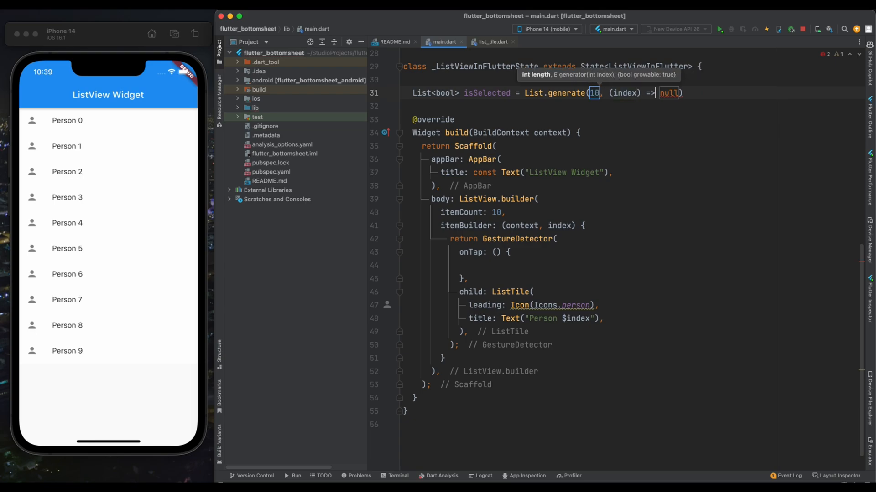
pyautogui.write('false')
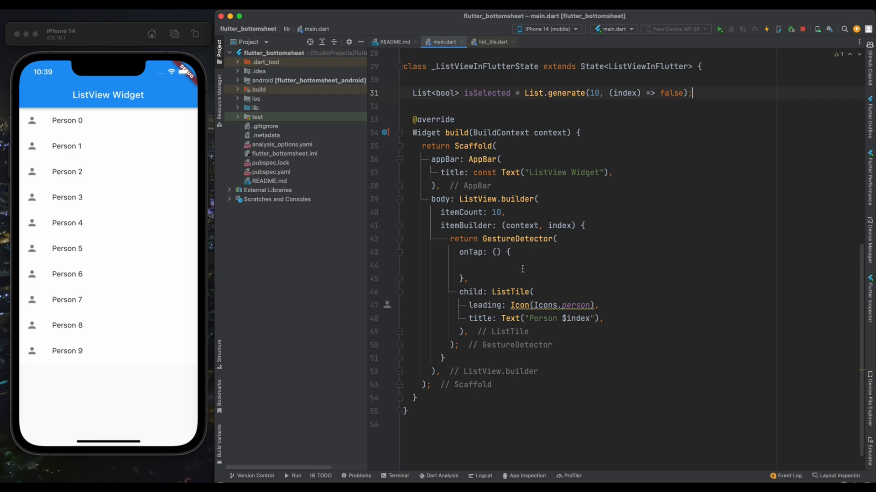
pyautogui.write('isSelected[index')
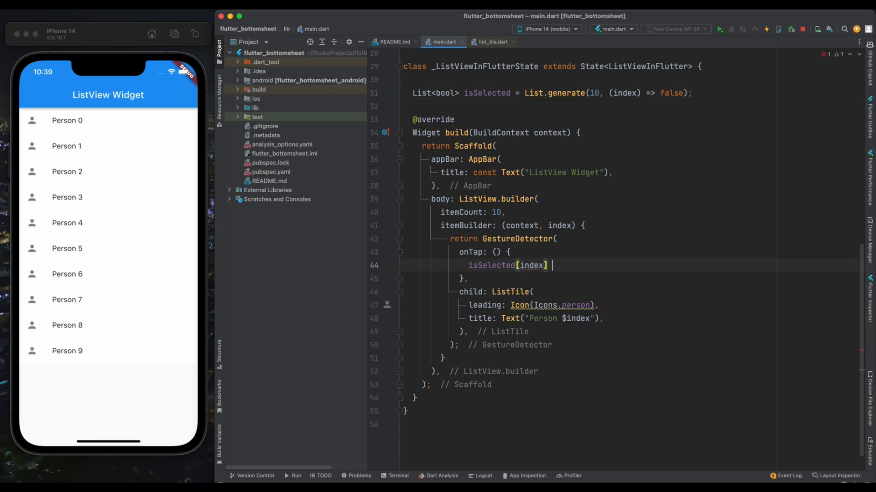
pyautogui.write('= !isSelected')
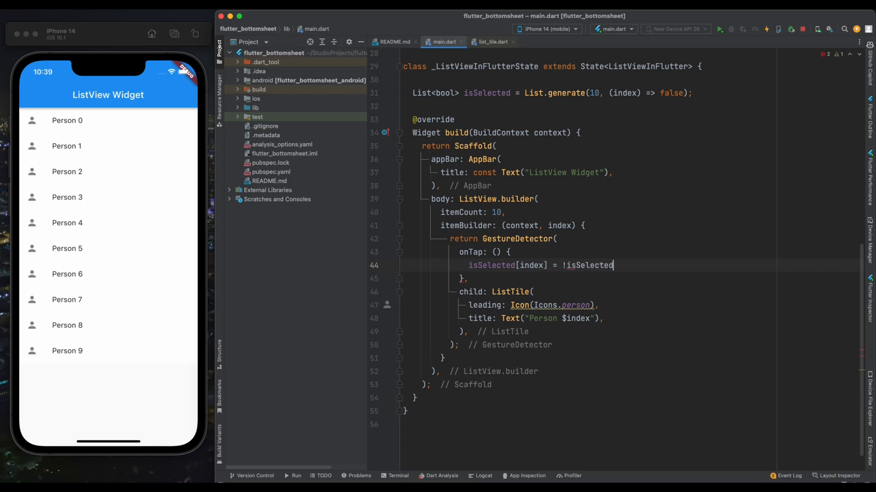
pyautogui.write('[index];')
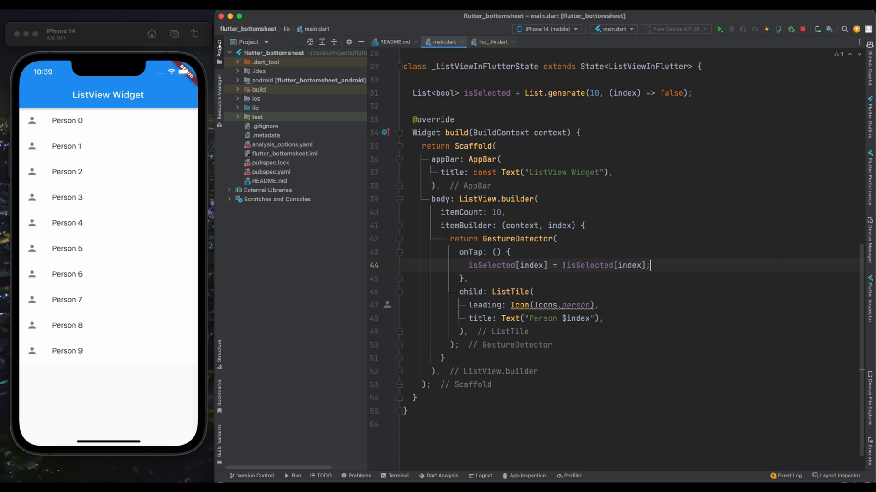
pyautogui.write('setState(() {')
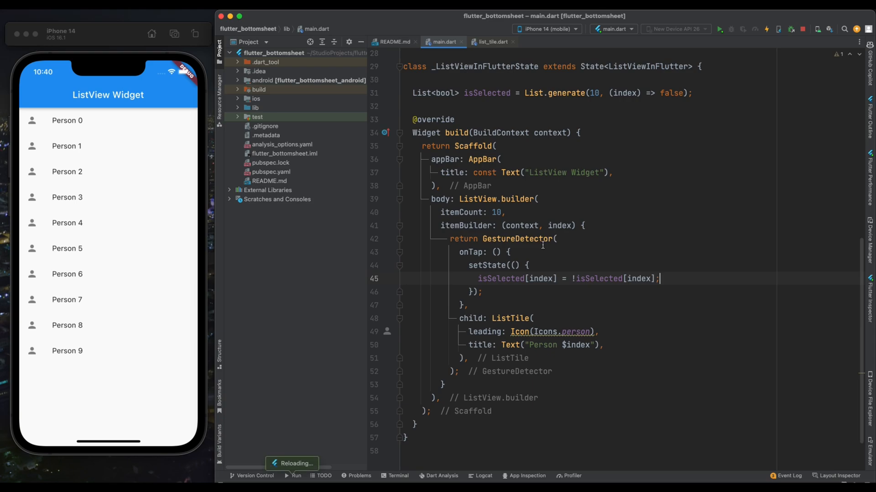
pyautogui.moveTo(558, 312)
pyautogui.write('tileColor: ,')
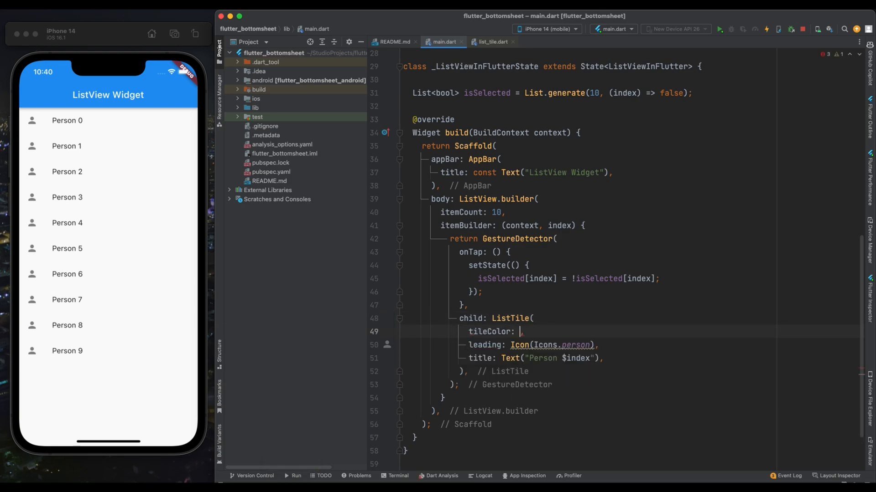
# Set tileColor to isSelected[index] ? Colors.grey.shade400 : Colors.white
pyautogui.write('isSelected')
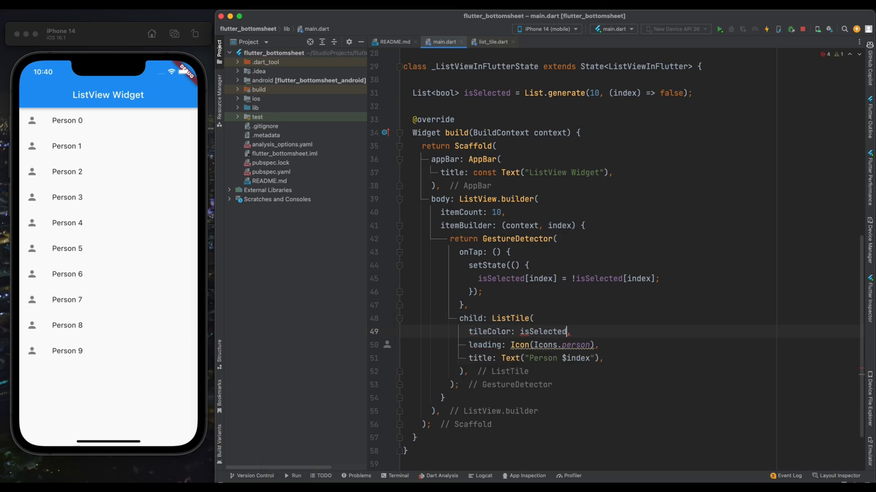
pyautogui.write('[index] ?')
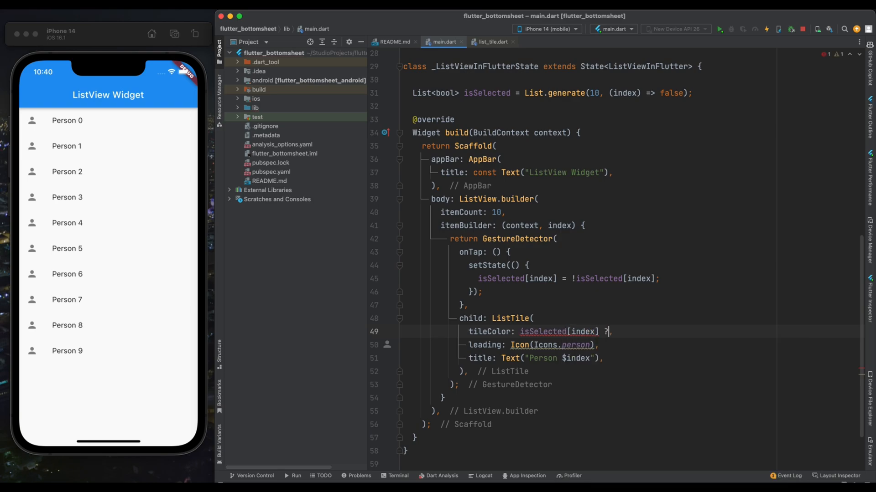
pyautogui.write('Colors.')
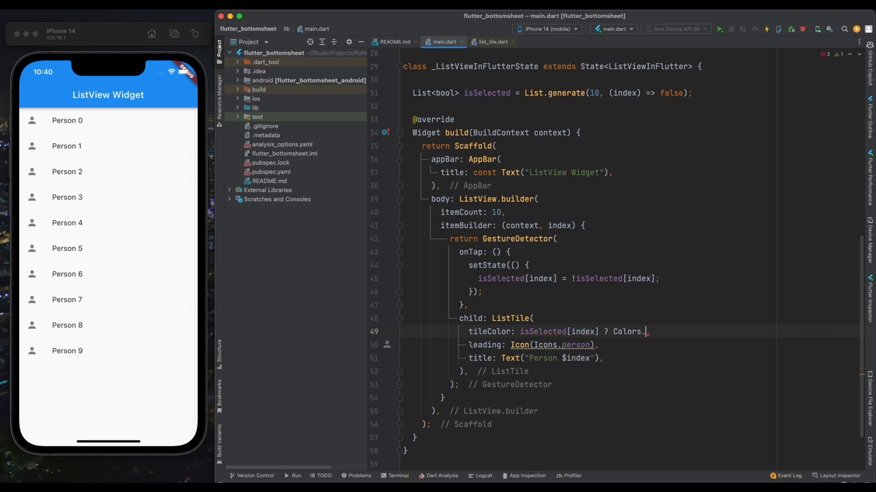
pyautogui.write('grey.shade400')
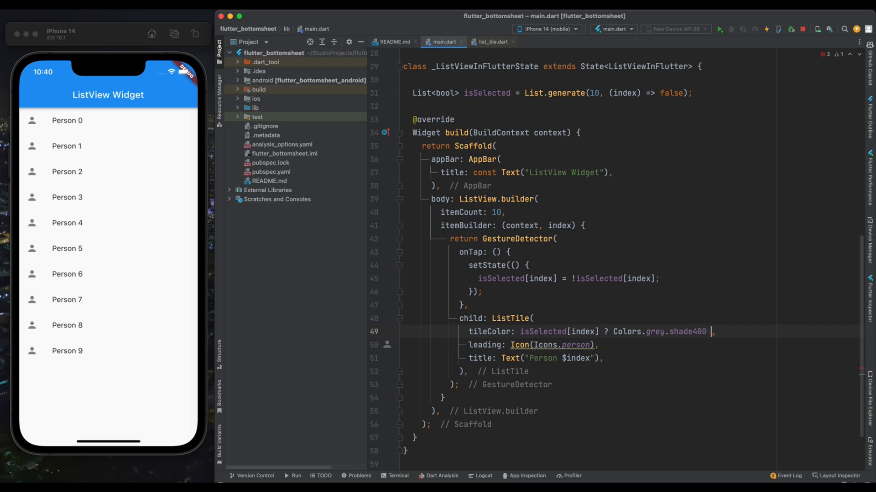
pyautogui.write(': Colors.w')
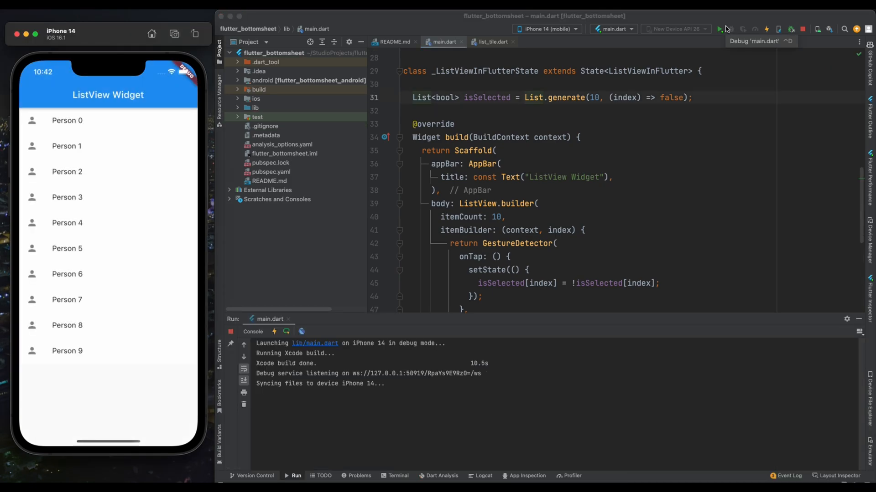
pyautogui.moveTo(279, 256)
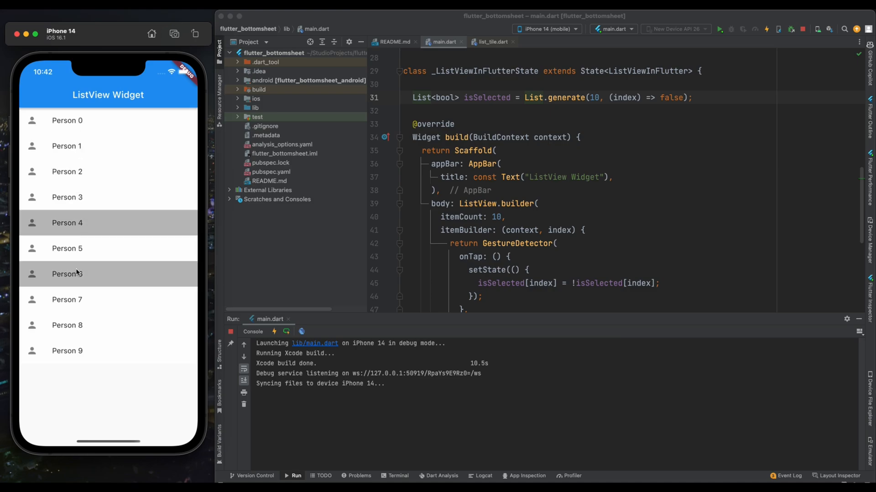
# Tap the Person 5 and Person 7 tiles to turn them grey
pyautogui.click(66, 248)
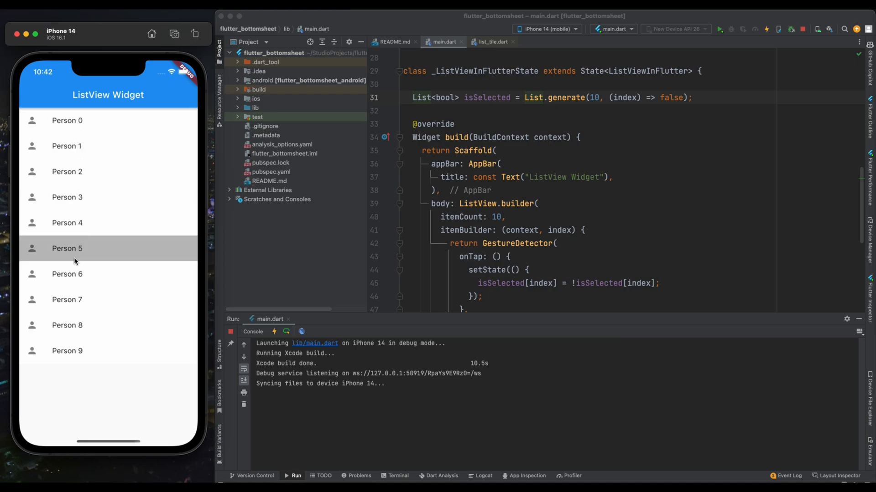
pyautogui.click(66, 301)
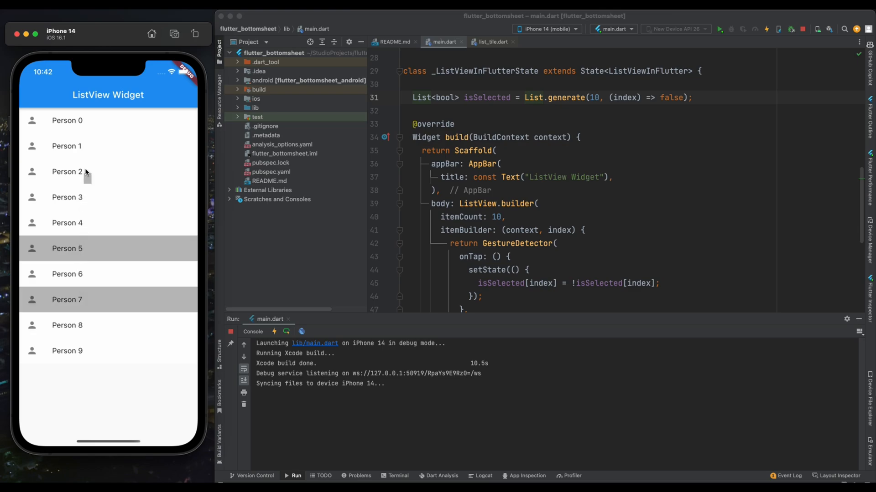